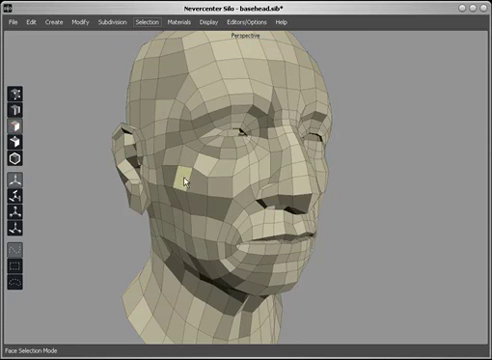
Switch the head mesh from face selection to multi selection mode via the left toolbar.
left_click(182, 172)
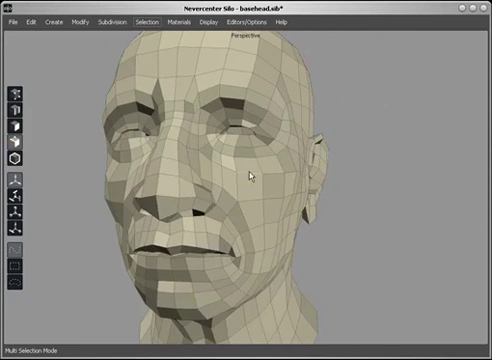
mouse_move(268, 204)
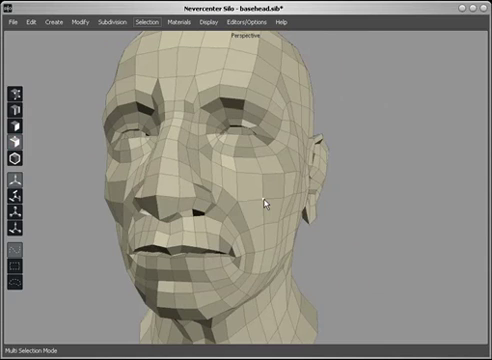